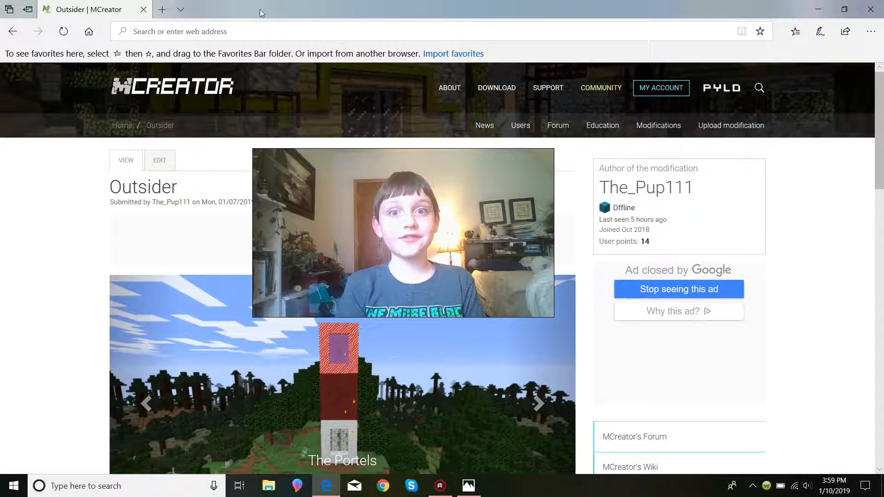
Idle clicks and a short scroll on the Outsider mod page while vlogging
click(536, 403)
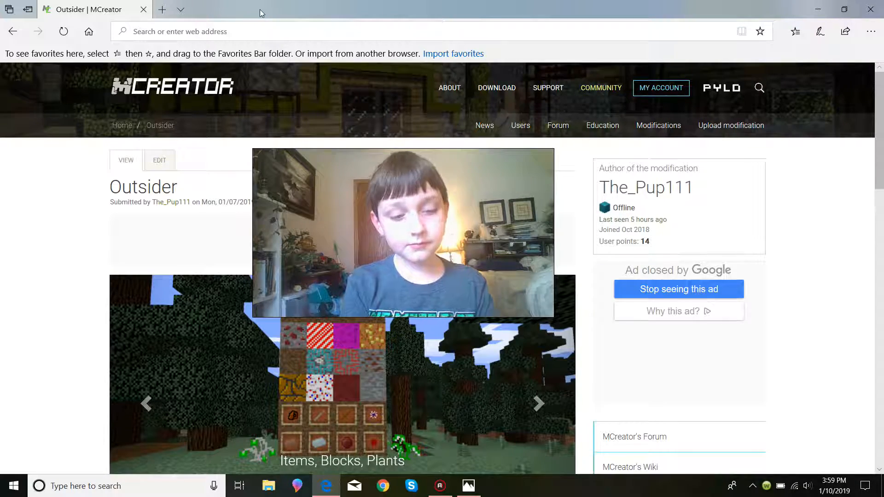
click(537, 404)
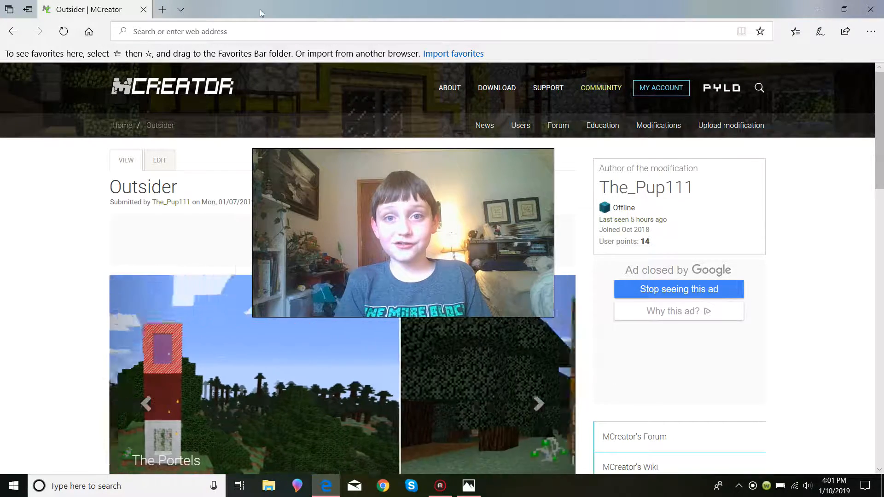
click(536, 402)
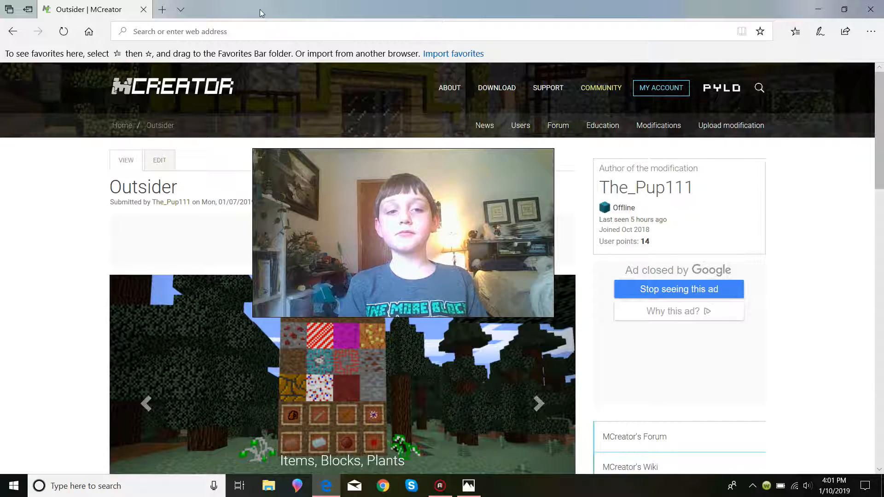
click(537, 403)
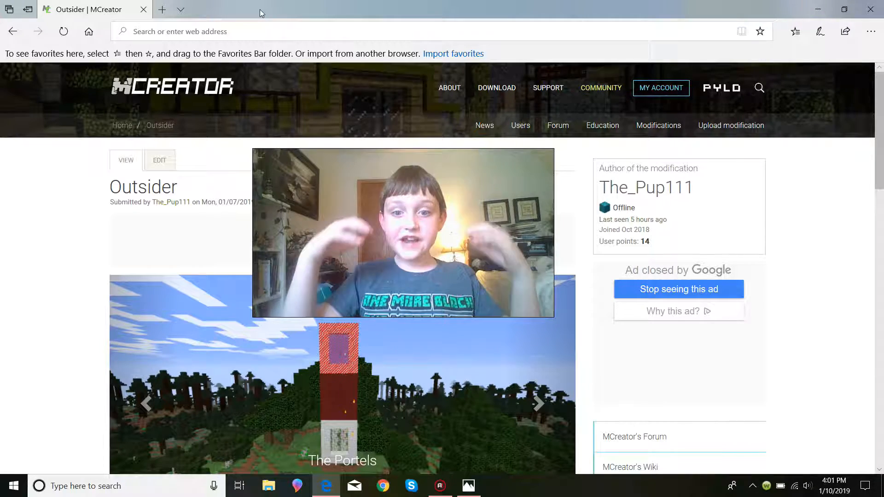
click(536, 403)
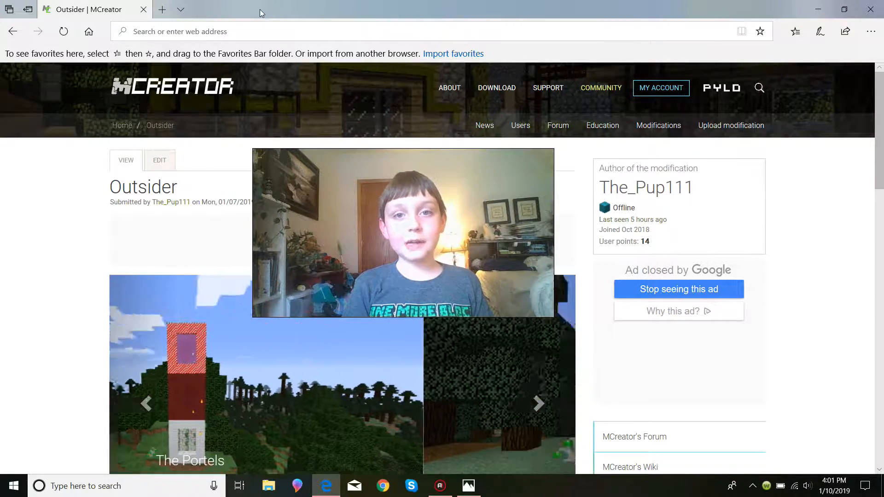
click(536, 403)
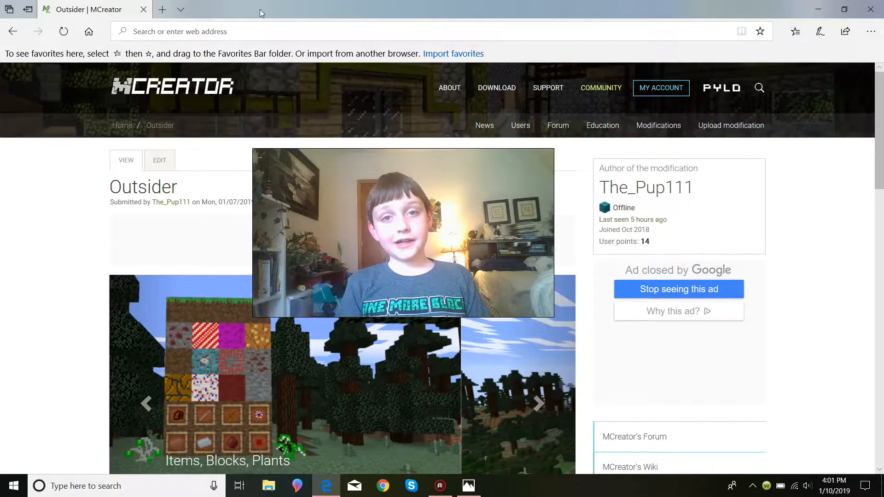
click(535, 403)
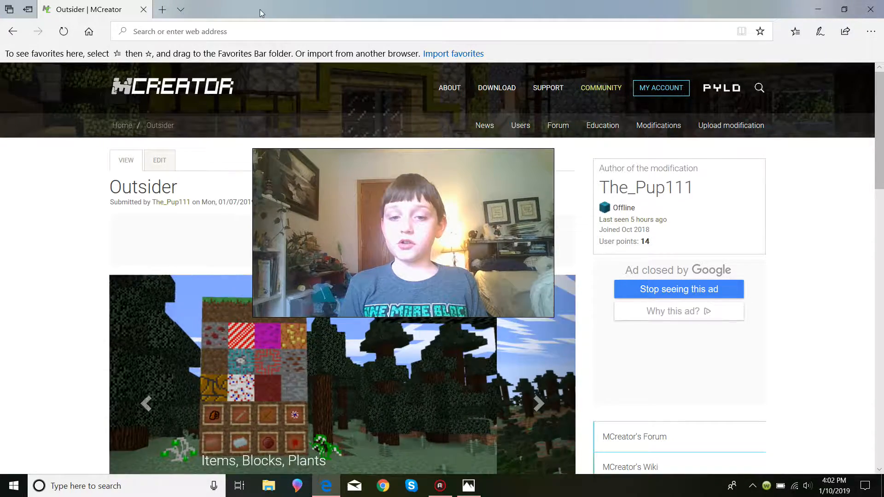
click(536, 403)
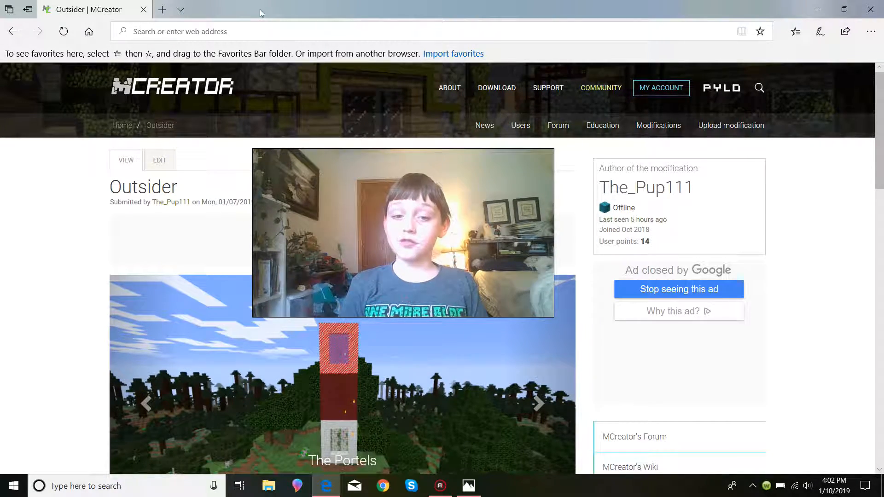
scroll(down, 3)
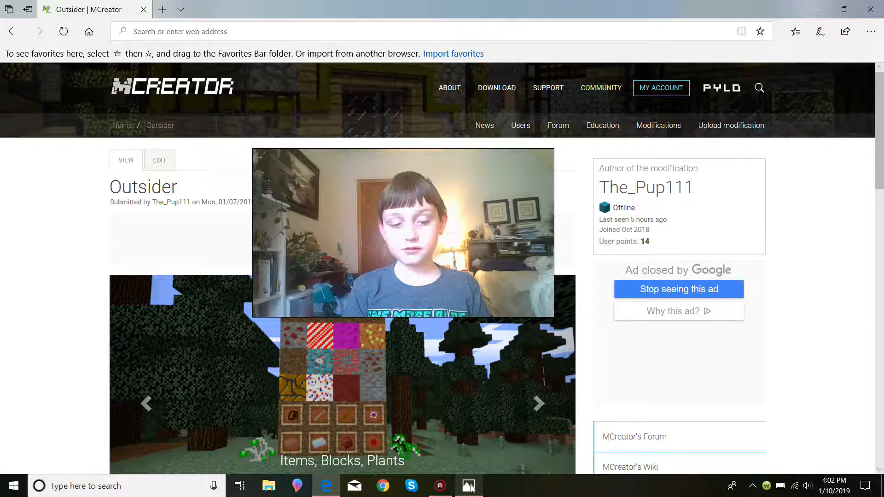
Minimize Edge to the desktop and launch Updates.png in the Photos viewer
click(468, 485)
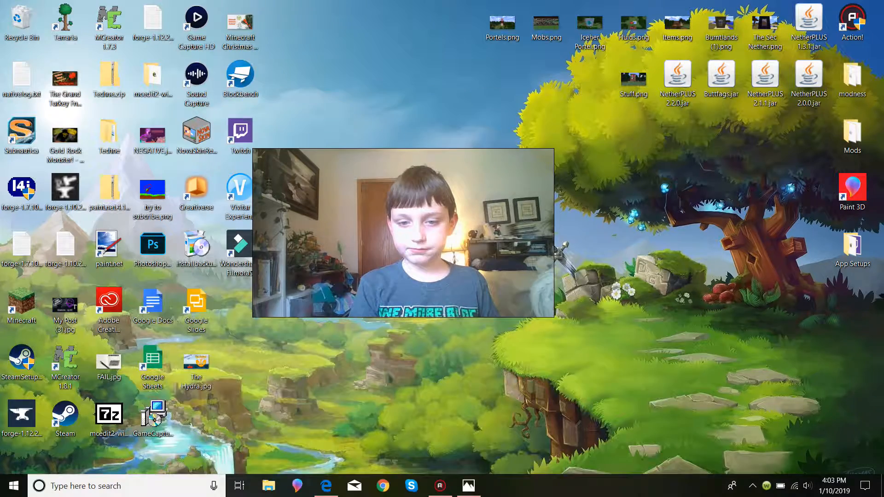
click(468, 485)
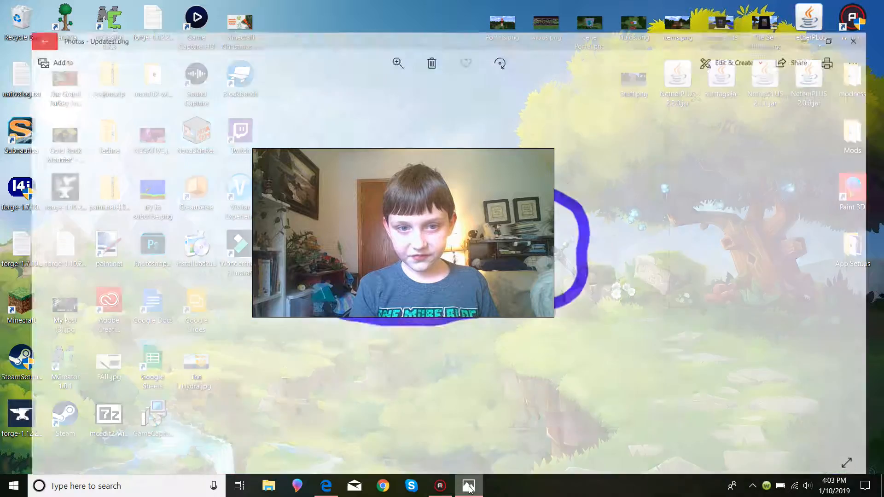